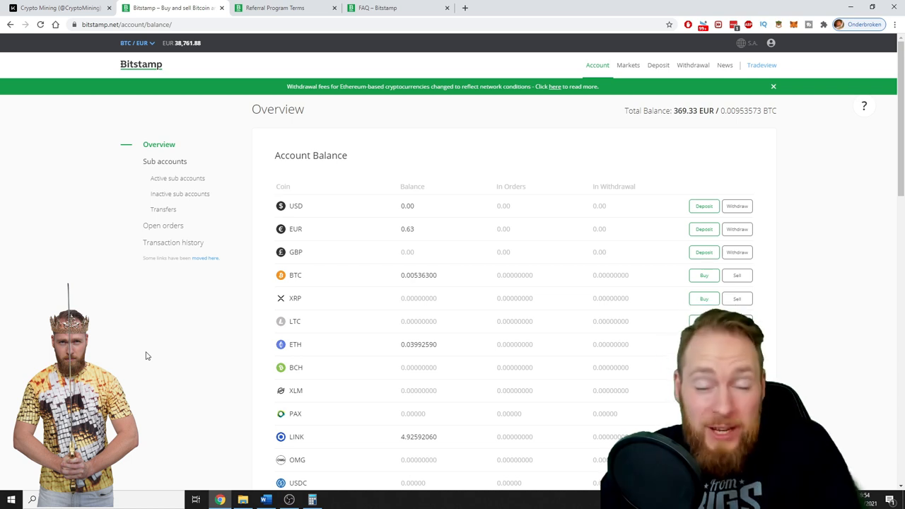
Check the $22.20 active bonus under Bonus codes, then bring up the Referral Program Terms page.
click(60, 8)
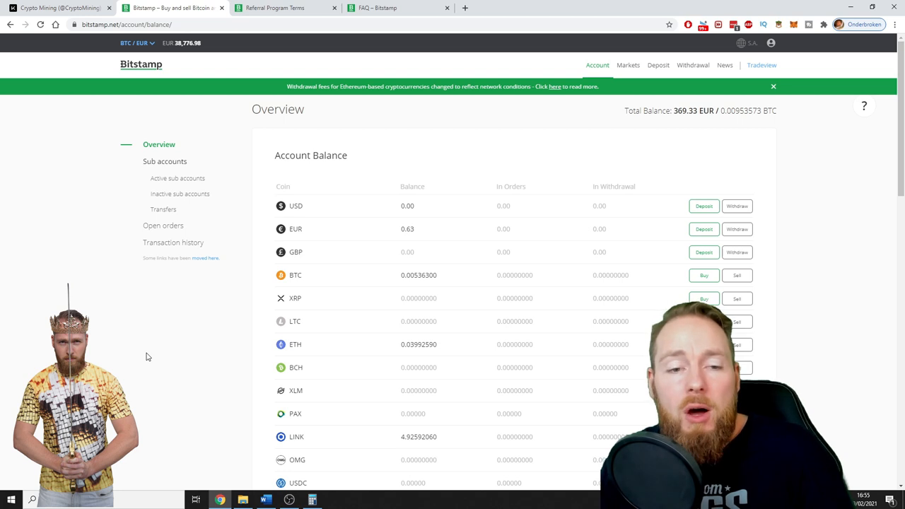
click(164, 356)
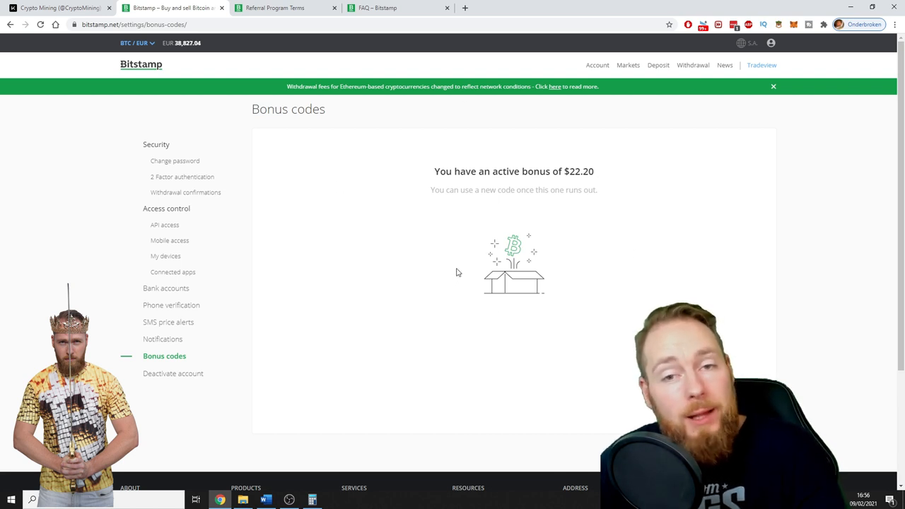
mouse_move(460, 278)
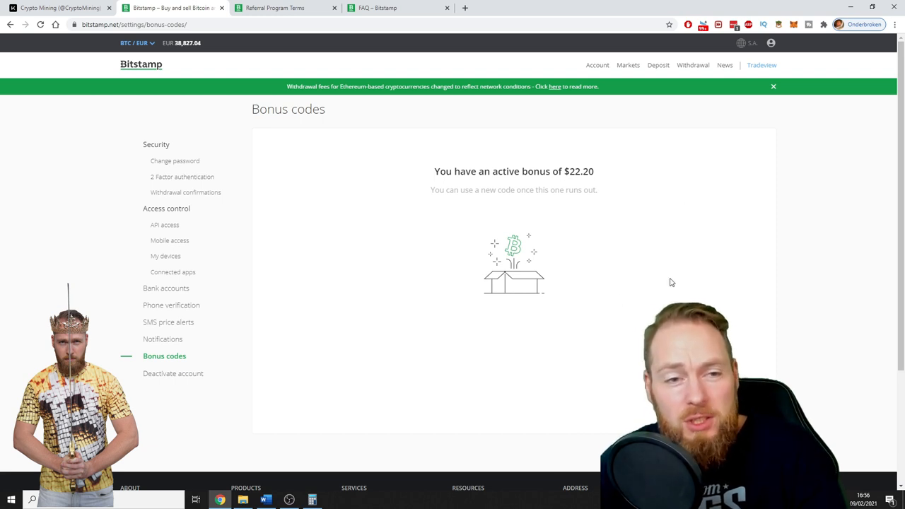
mouse_move(542, 231)
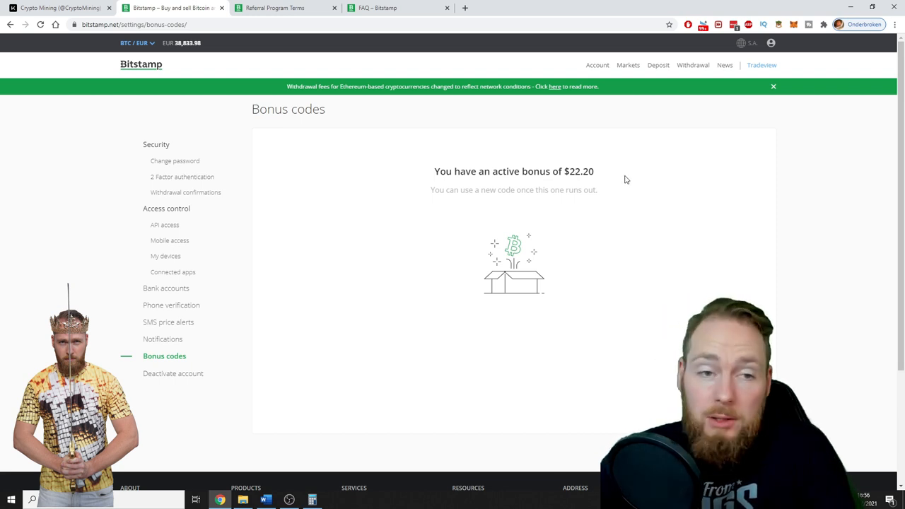
mouse_move(460, 173)
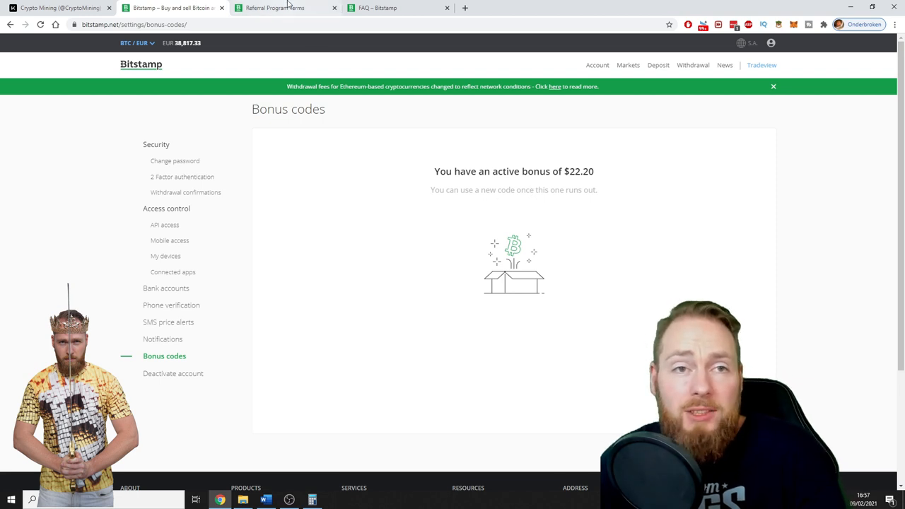
click(274, 8)
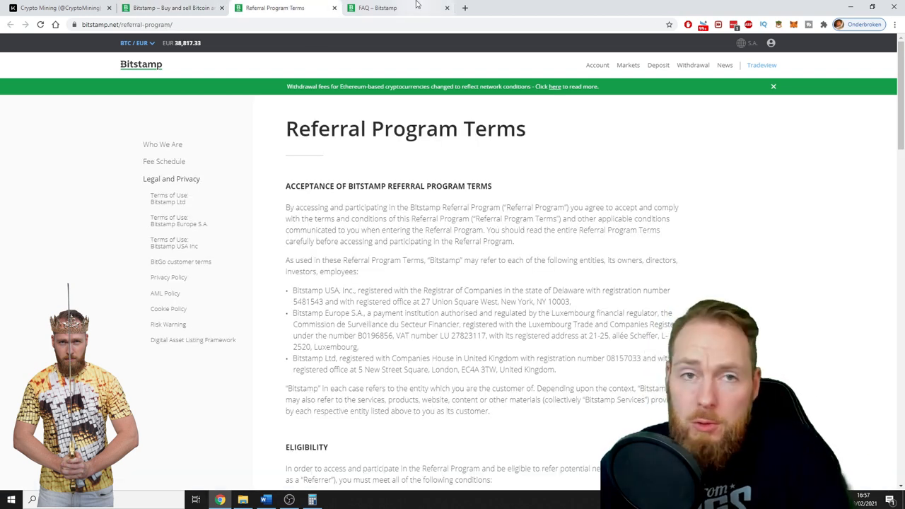
Read the referral FAQ down to the program validity dates, 11 February to 11 March 2021.
click(377, 8)
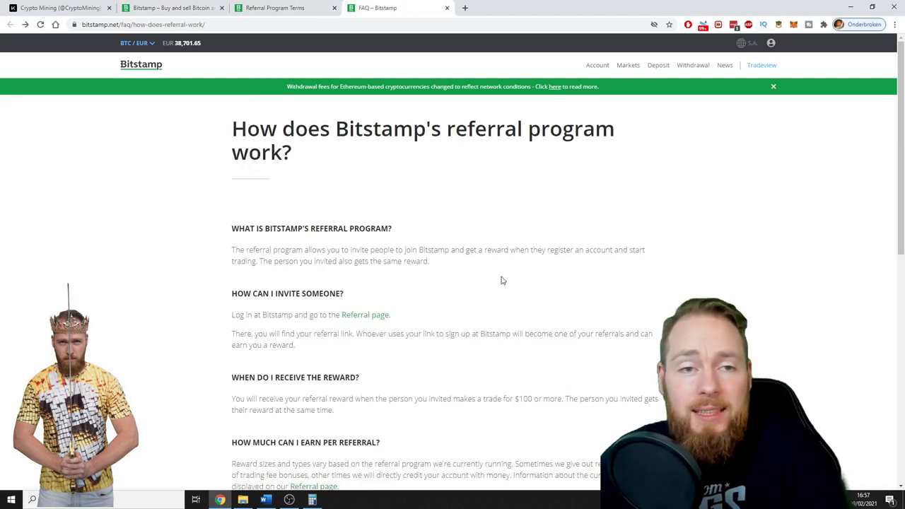
scroll(down, 3)
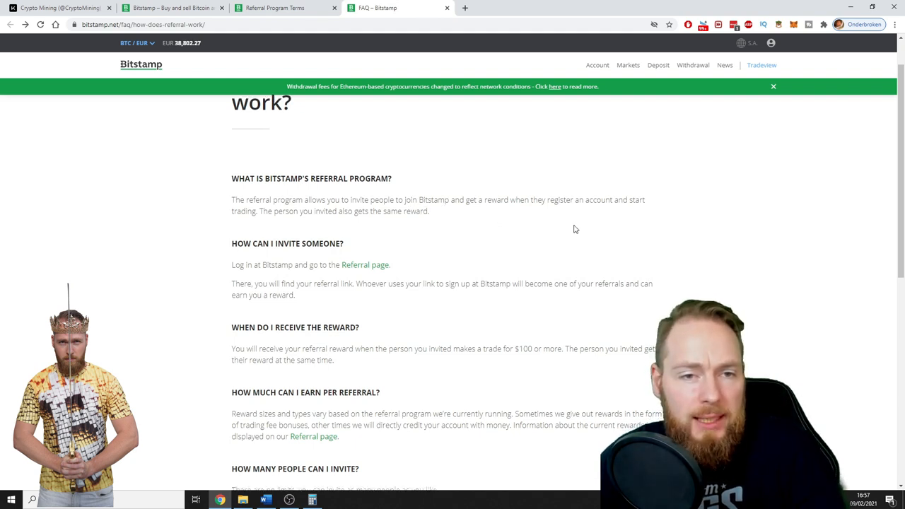
scroll(down, 3)
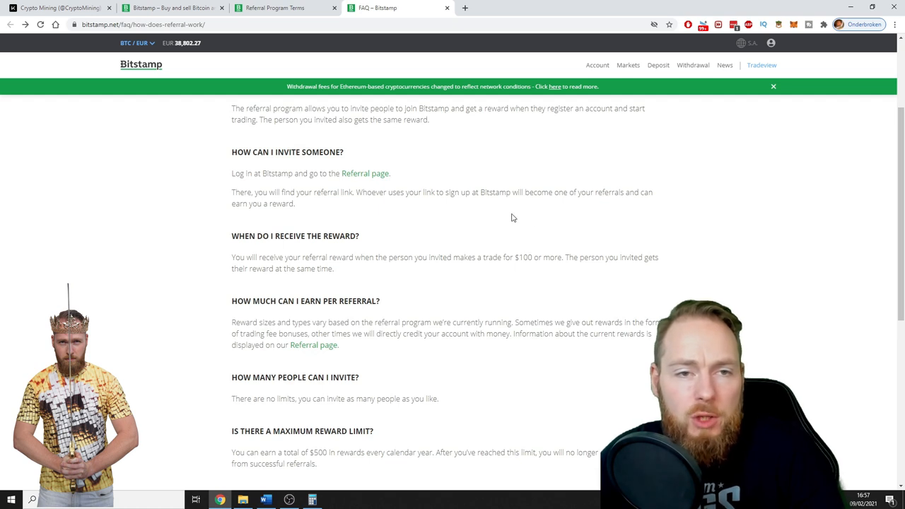
mouse_move(564, 232)
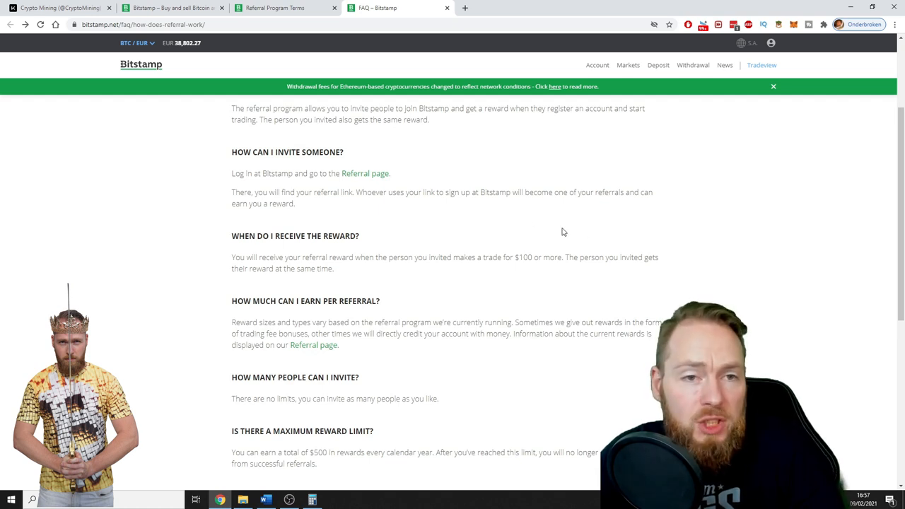
scroll(down, 3)
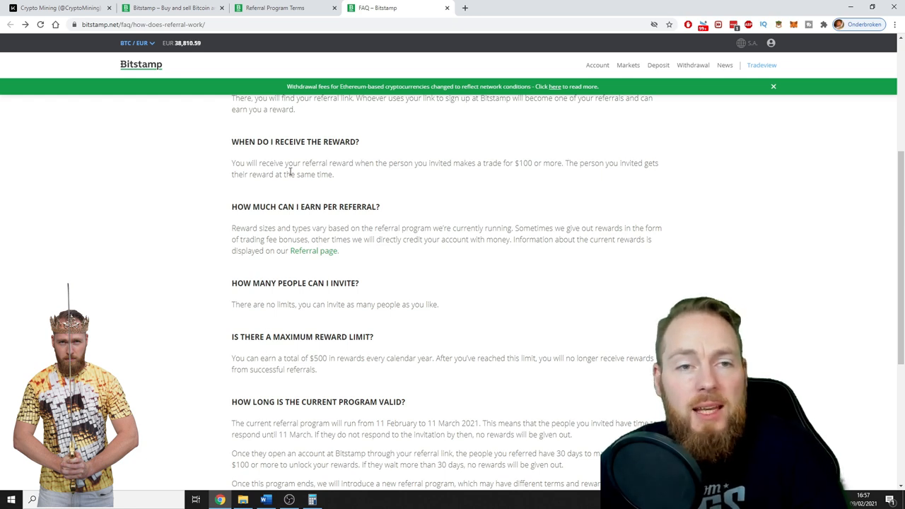
scroll(down, 3)
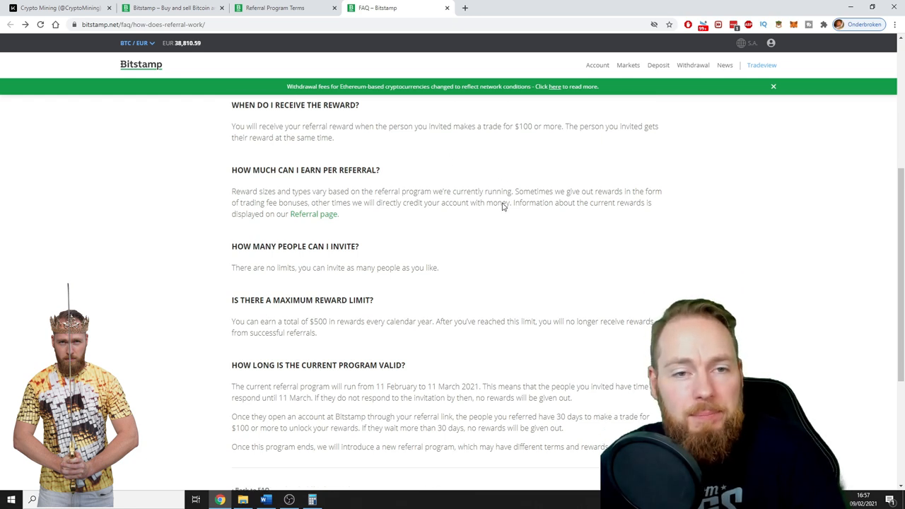
scroll(down, 3)
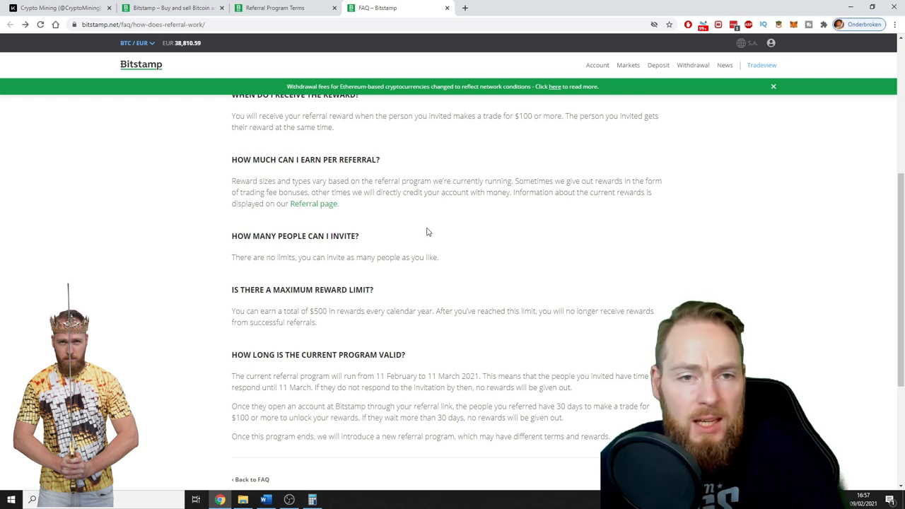
scroll(down, 3)
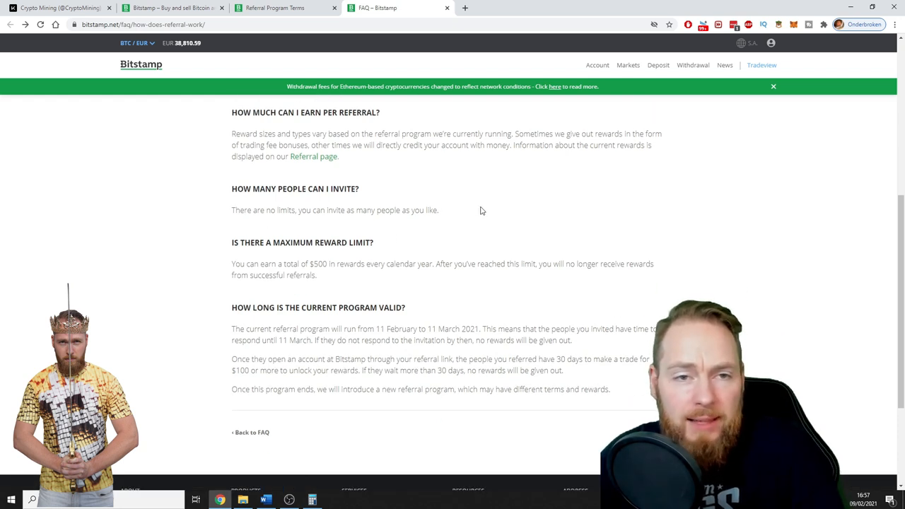
scroll(down, 3)
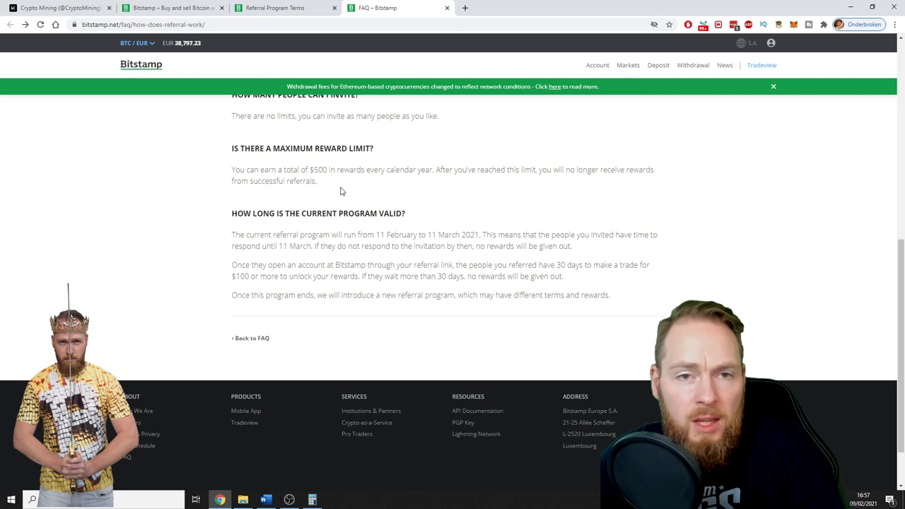
mouse_move(321, 170)
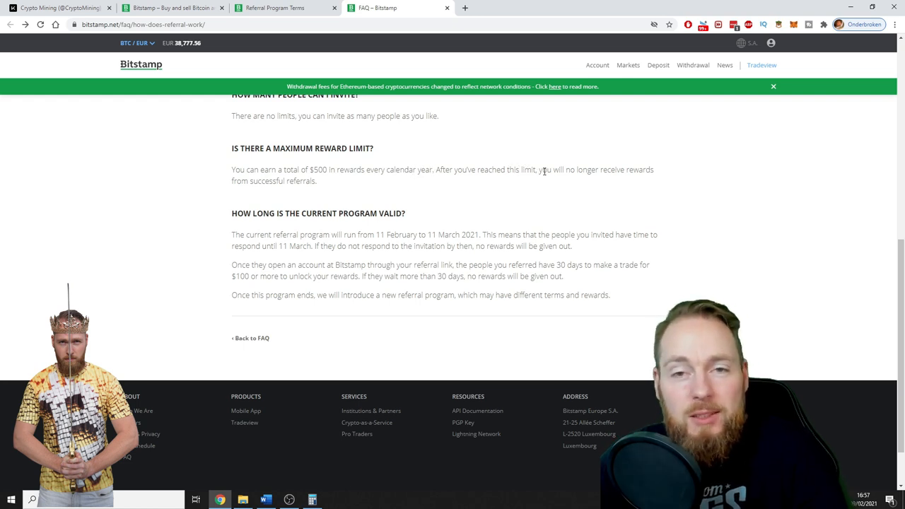
mouse_move(295, 205)
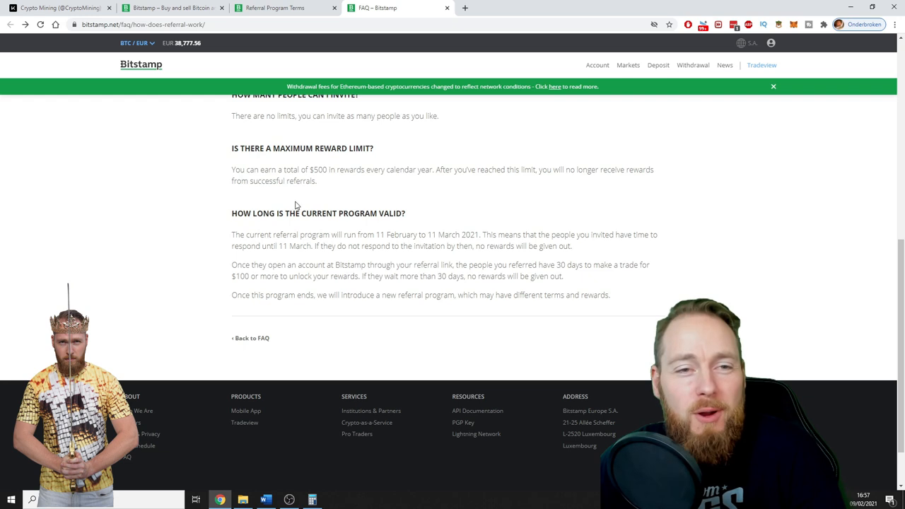
mouse_move(316, 182)
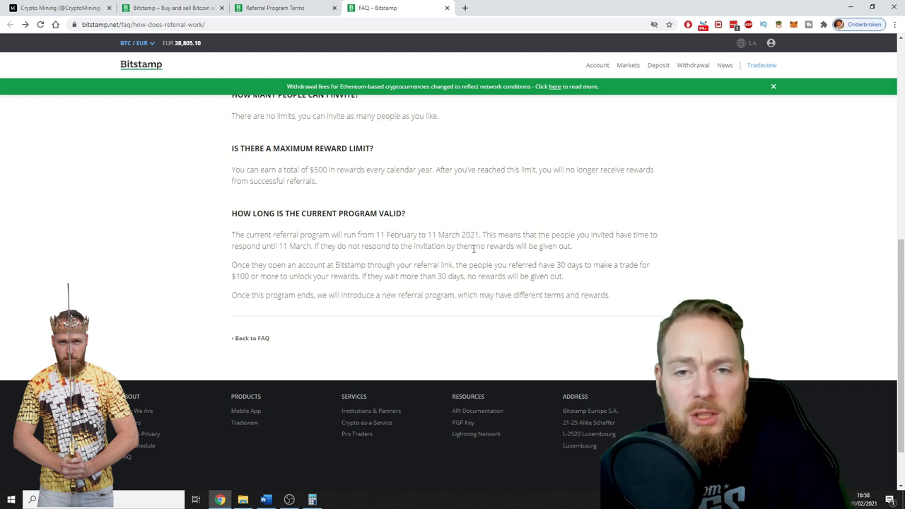
mouse_move(369, 294)
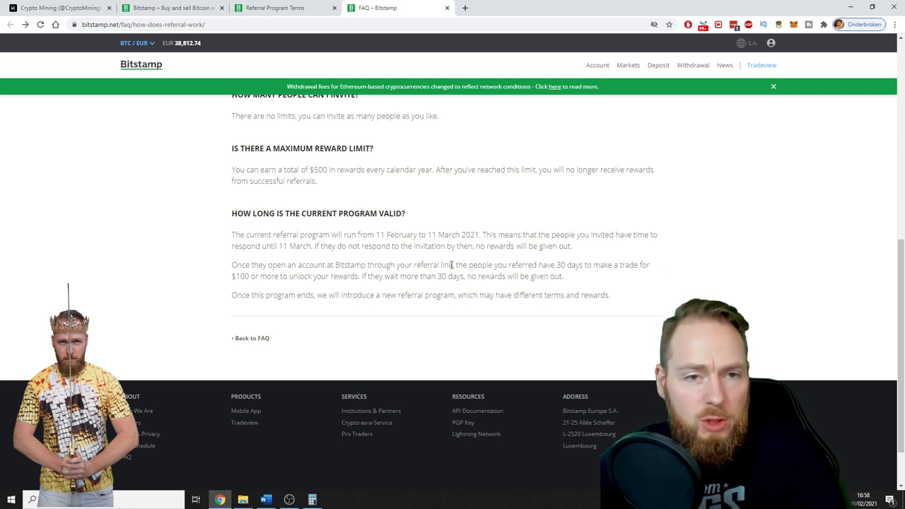
mouse_move(283, 278)
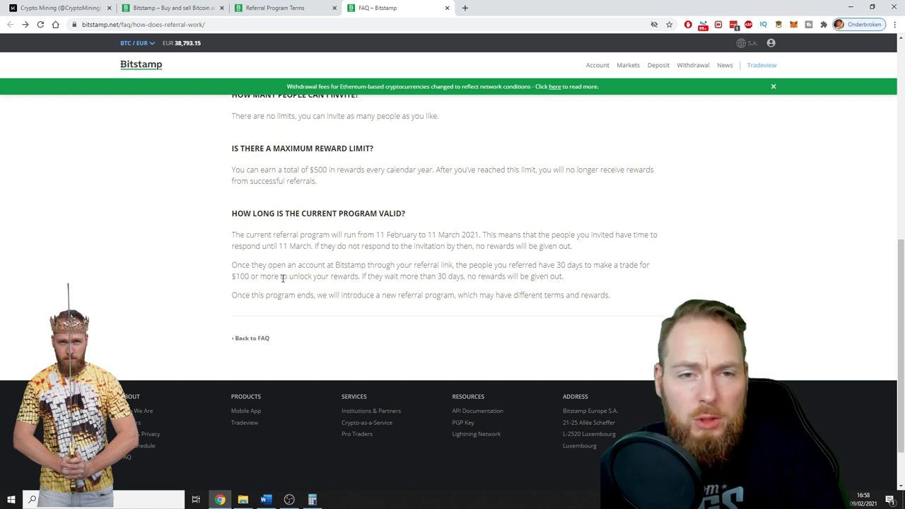